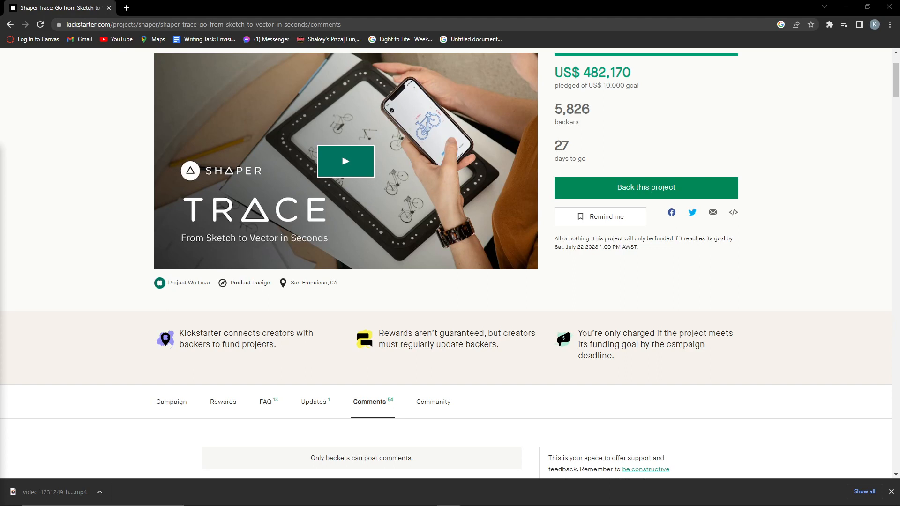
Scroll the Shaper Trace page until the first backer comments on the Comments tab are visible
scroll(down, 3)
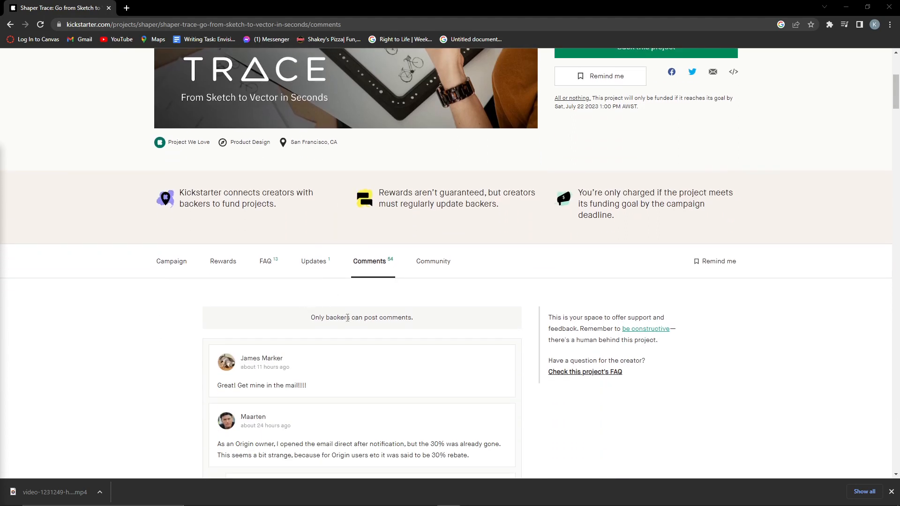
scroll(up, 3)
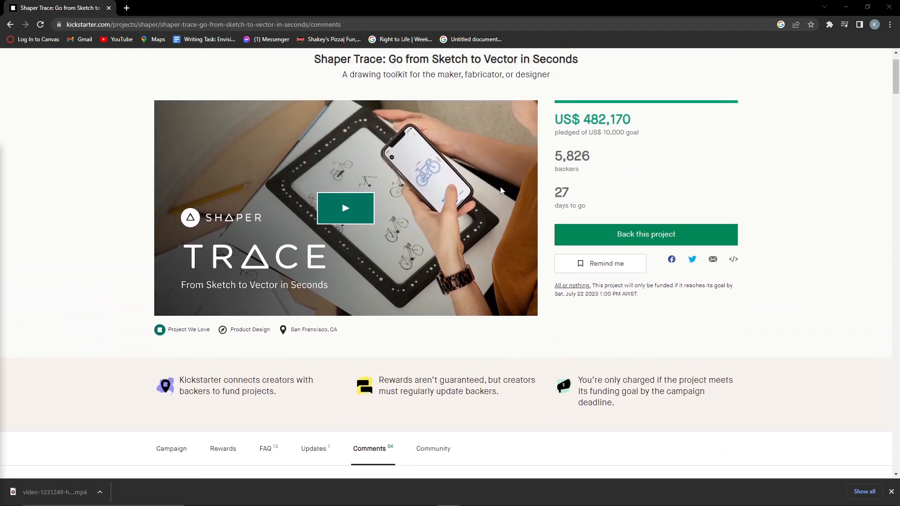
scroll(down, 3)
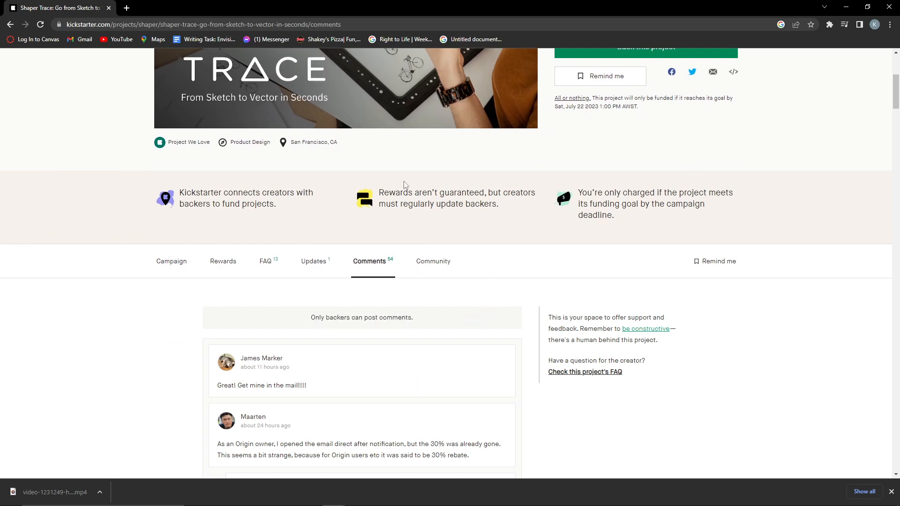
mouse_move(472, 200)
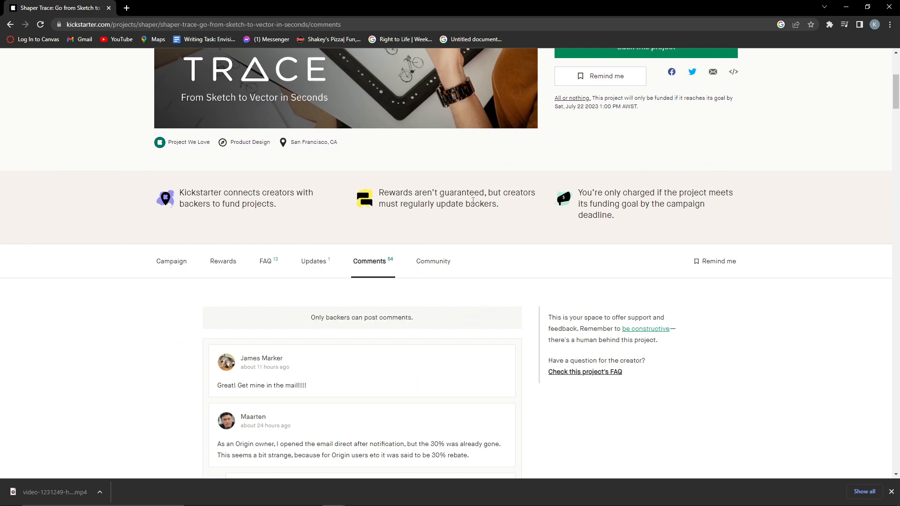
scroll(down, 3)
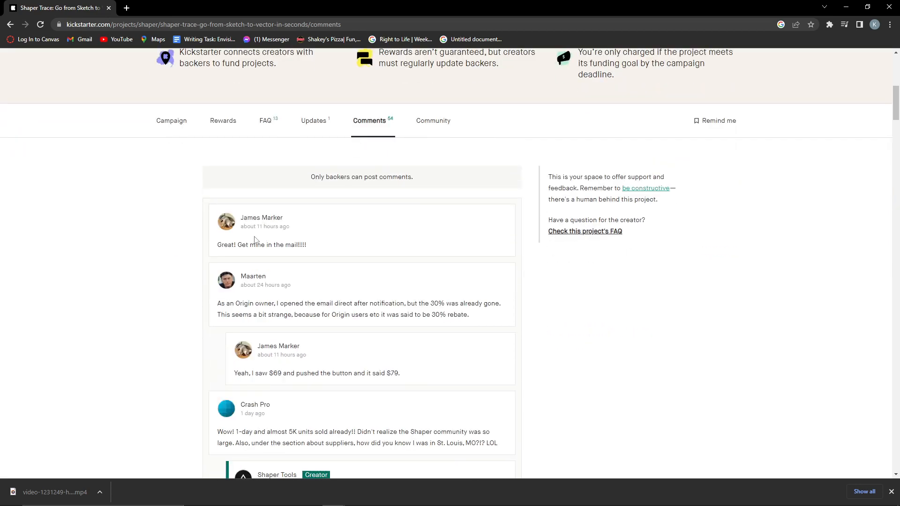
double_click(262, 217)
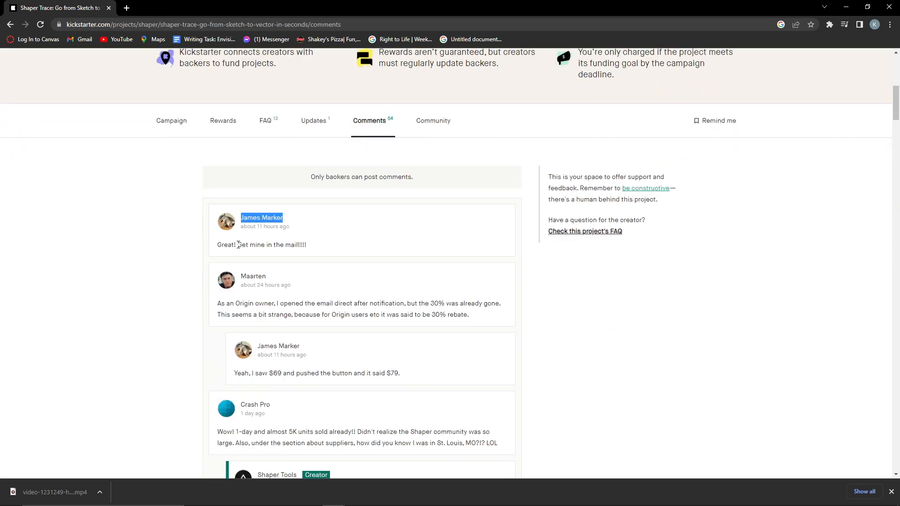
triple_click(261, 245)
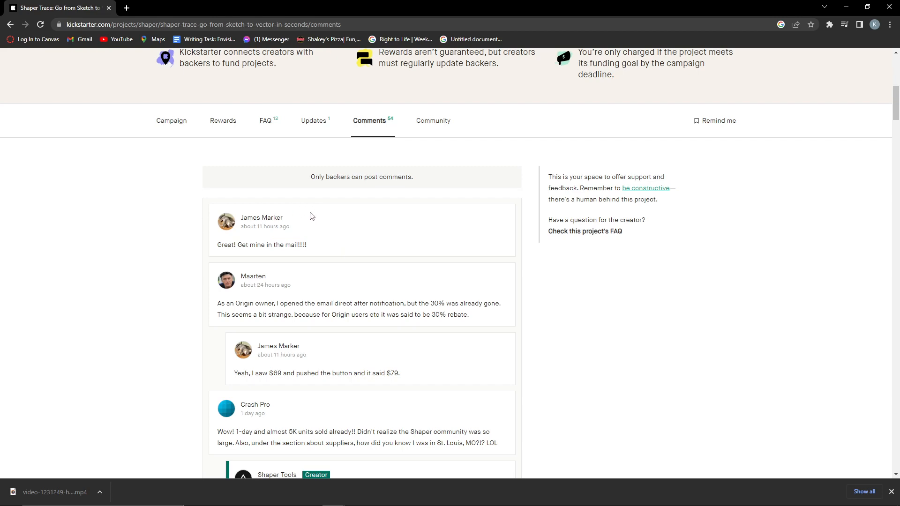
scroll(up, 3)
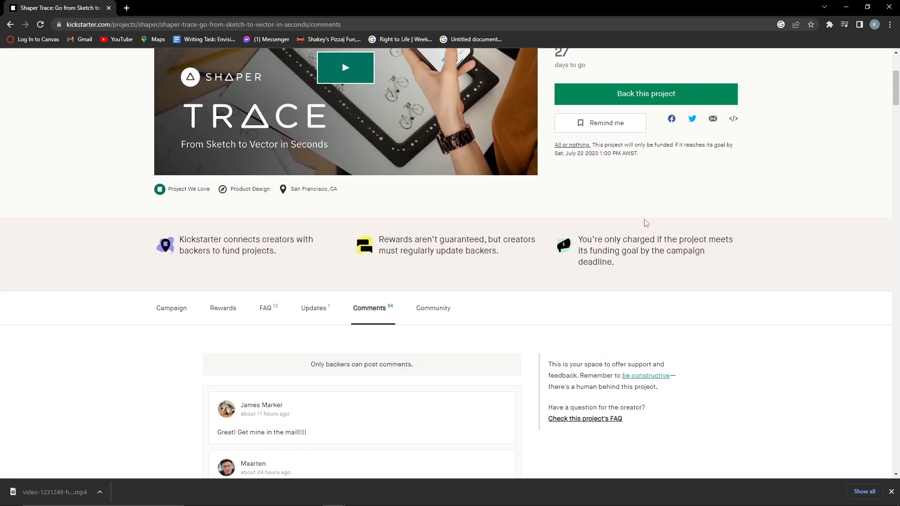
scroll(down, 3)
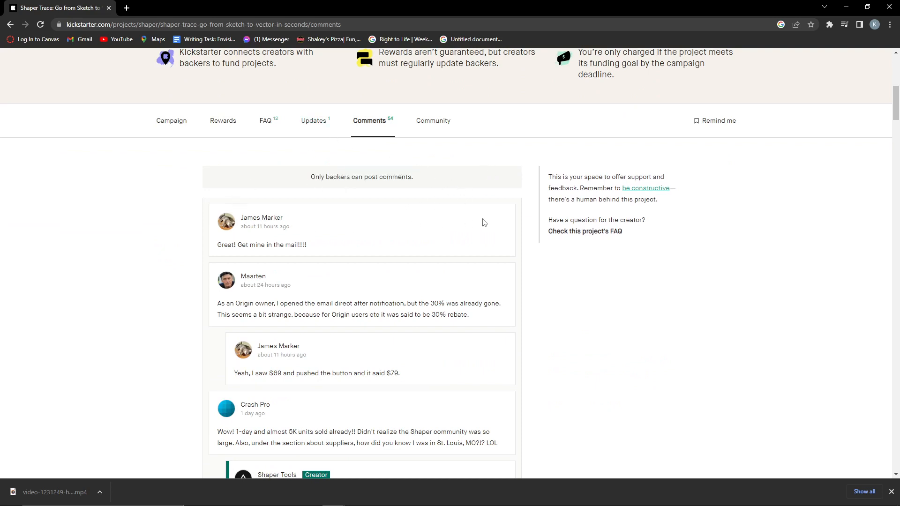
mouse_move(508, 213)
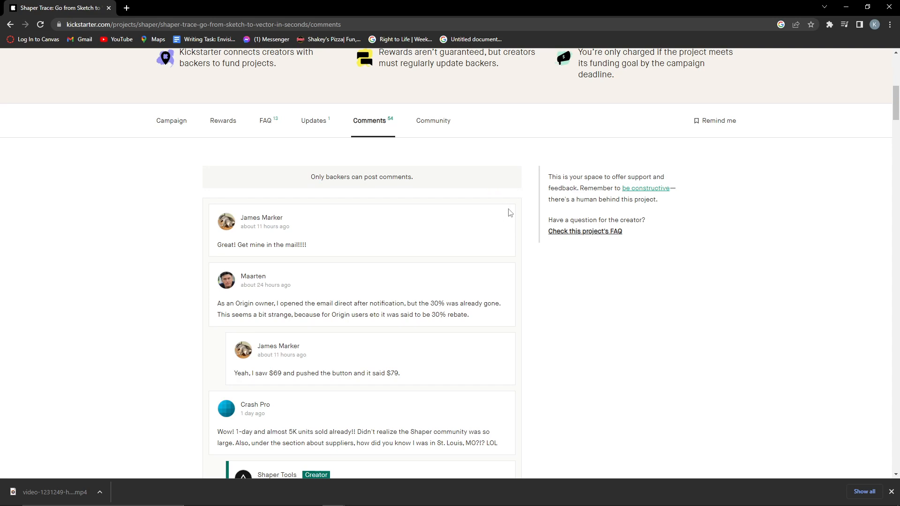
mouse_move(468, 175)
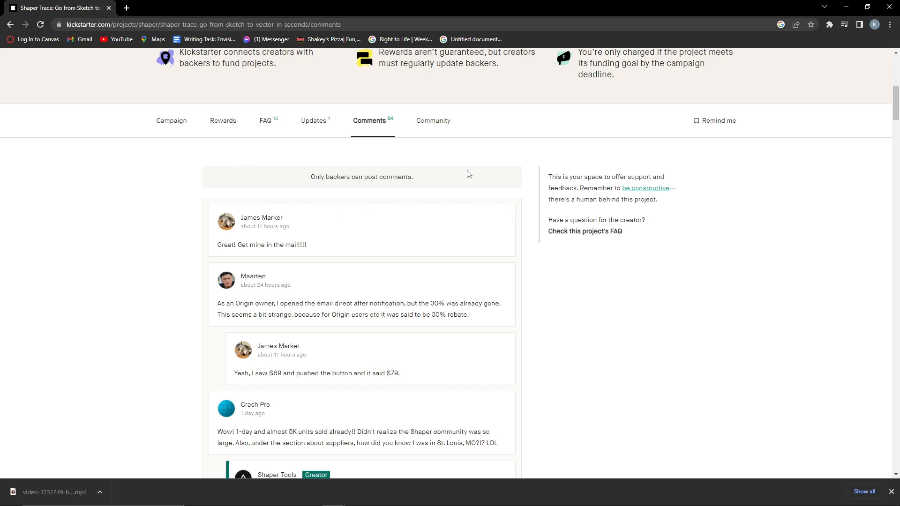
mouse_move(80, 235)
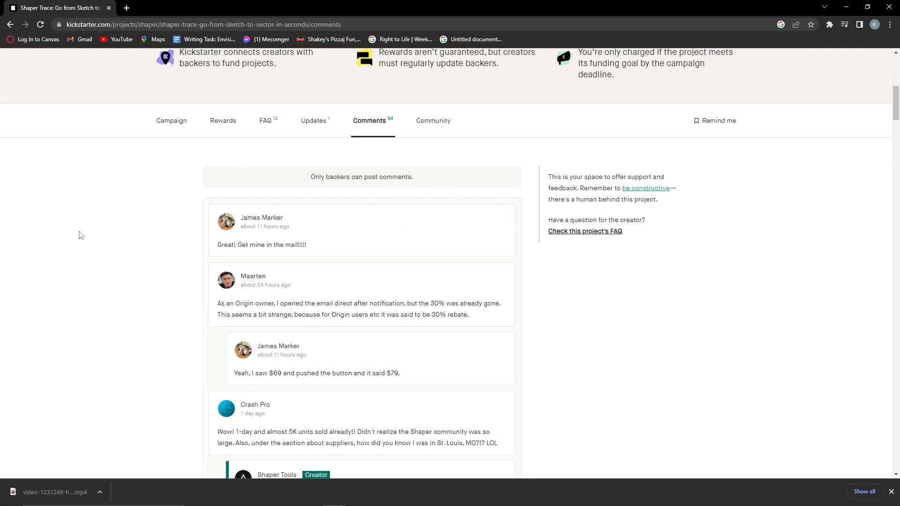
mouse_move(303, 186)
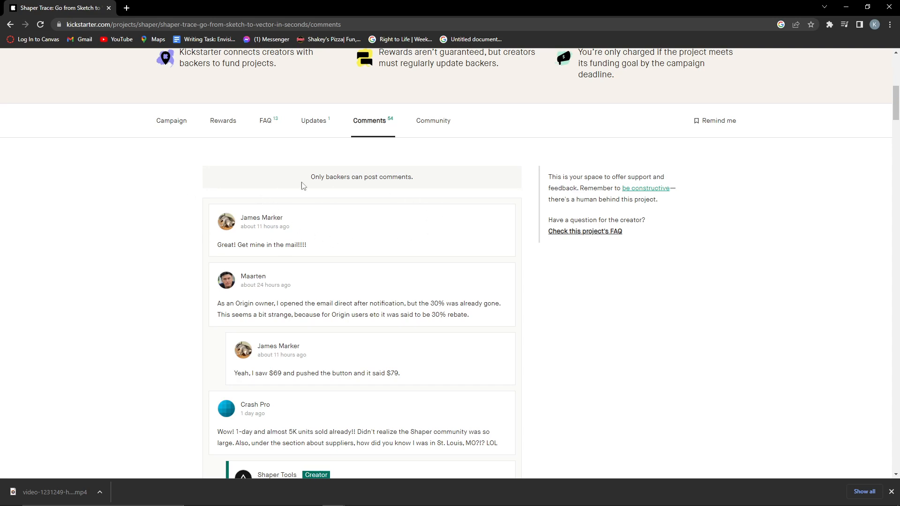
mouse_move(247, 203)
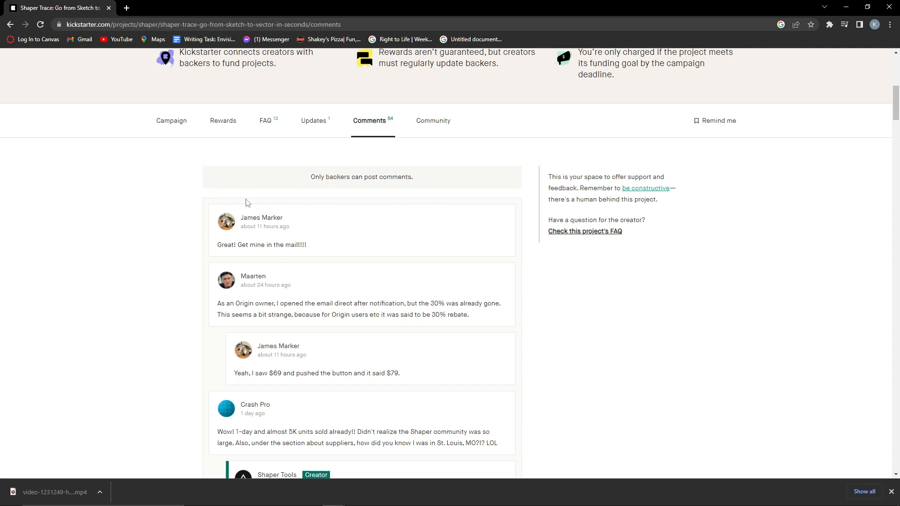
mouse_move(480, 216)
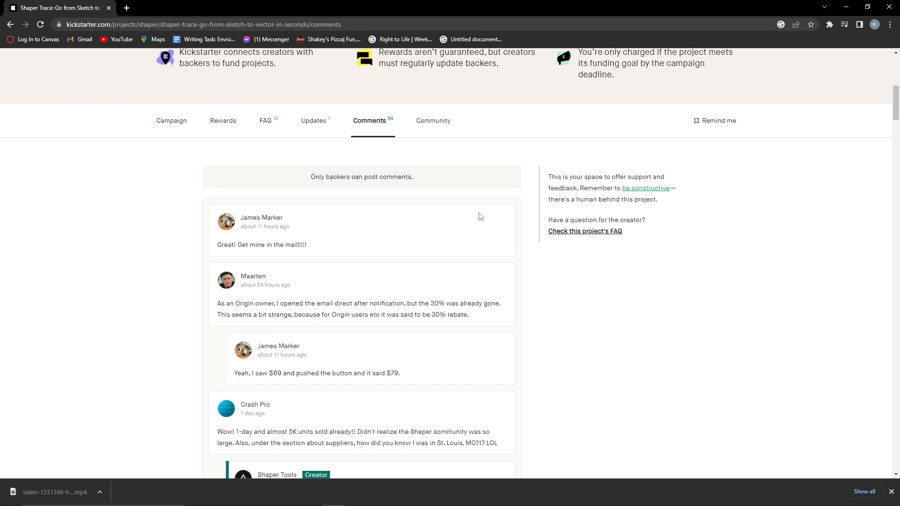
mouse_move(361, 216)
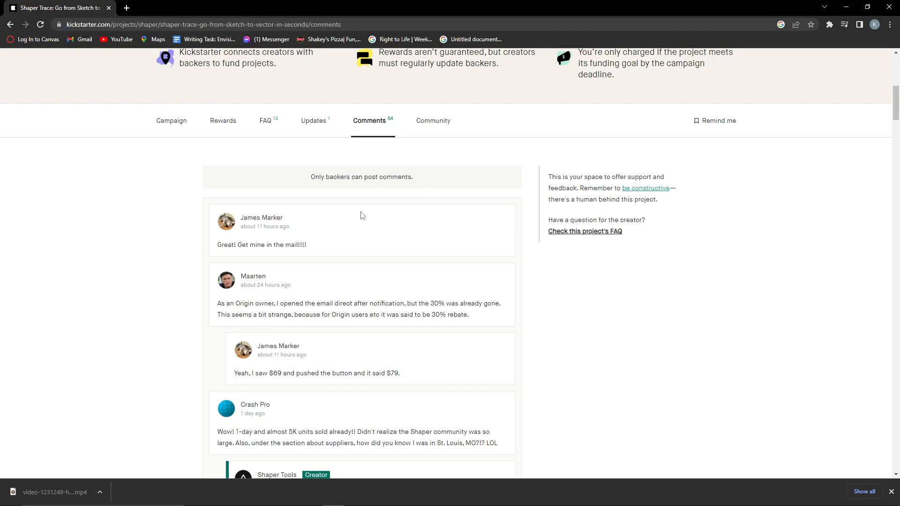